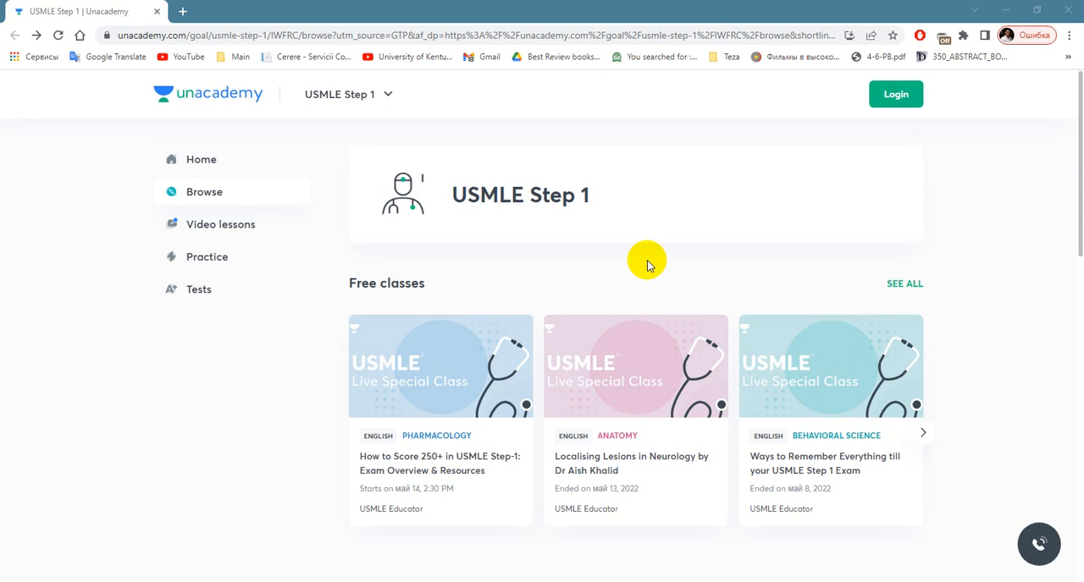
pyautogui.moveTo(635, 254)
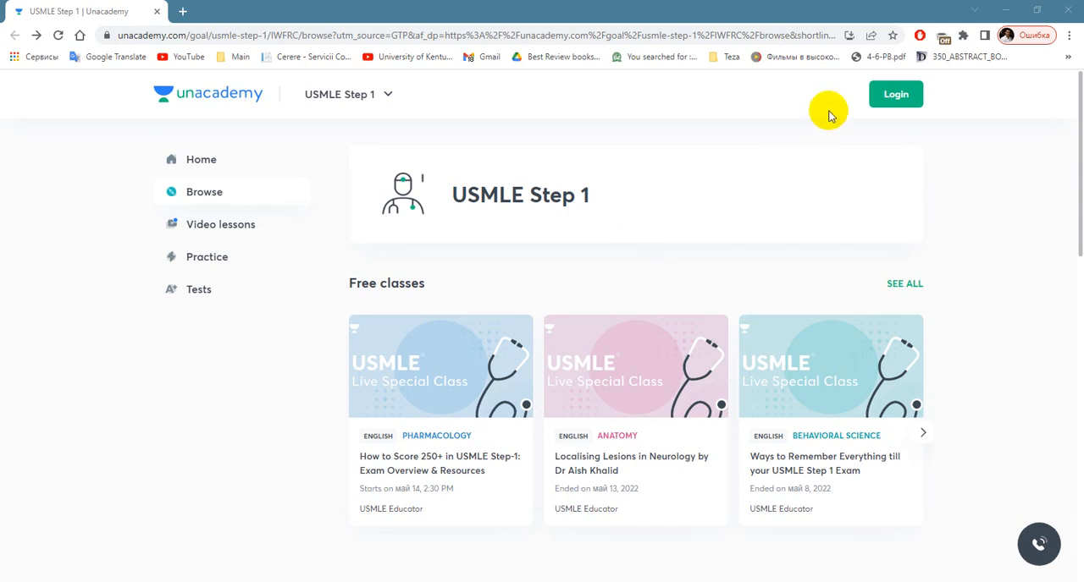
pyautogui.moveTo(894, 115)
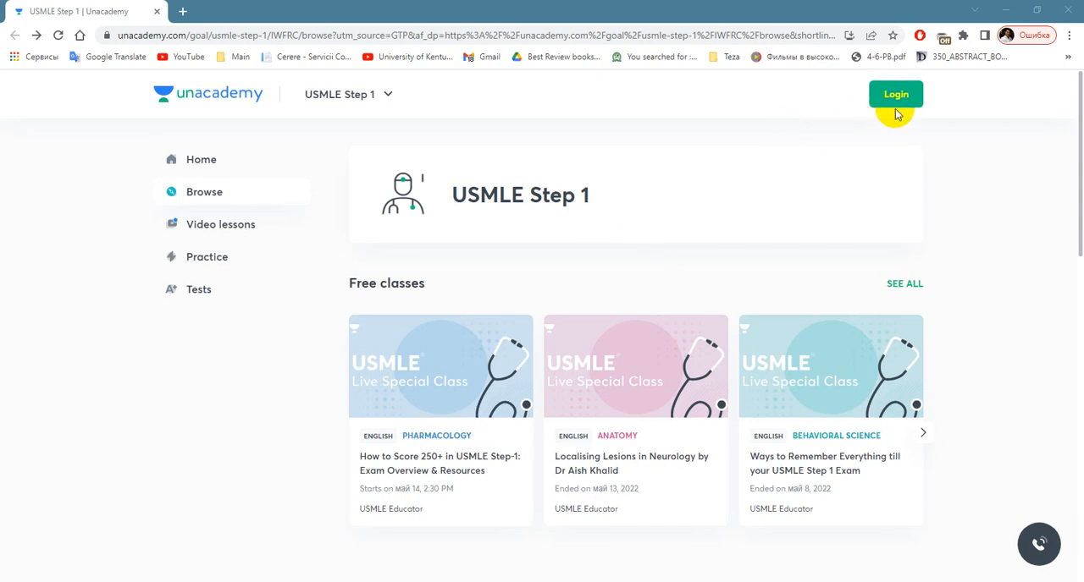
pyautogui.moveTo(752, 210)
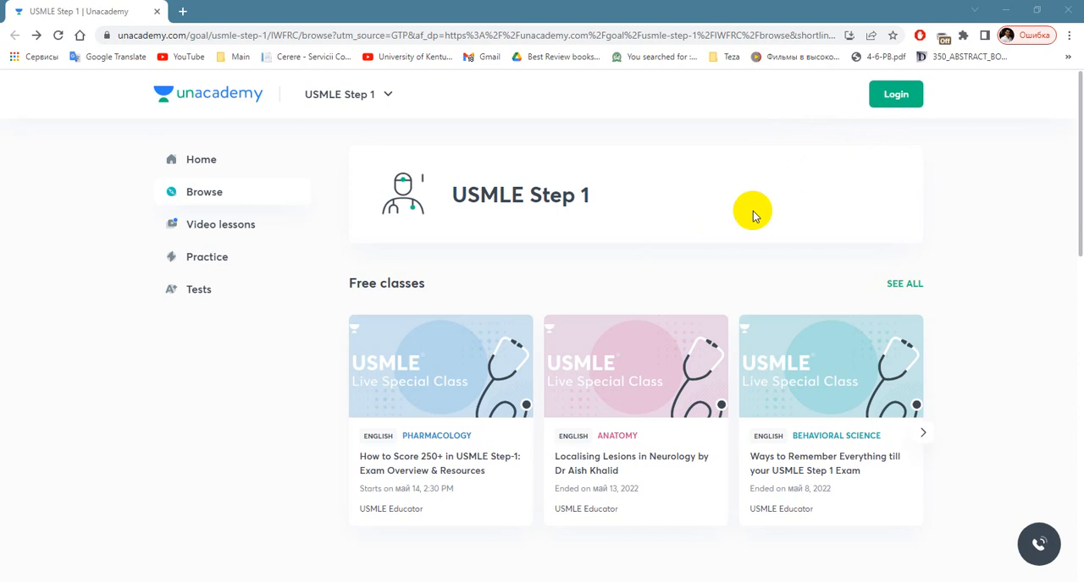
pyautogui.moveTo(736, 211)
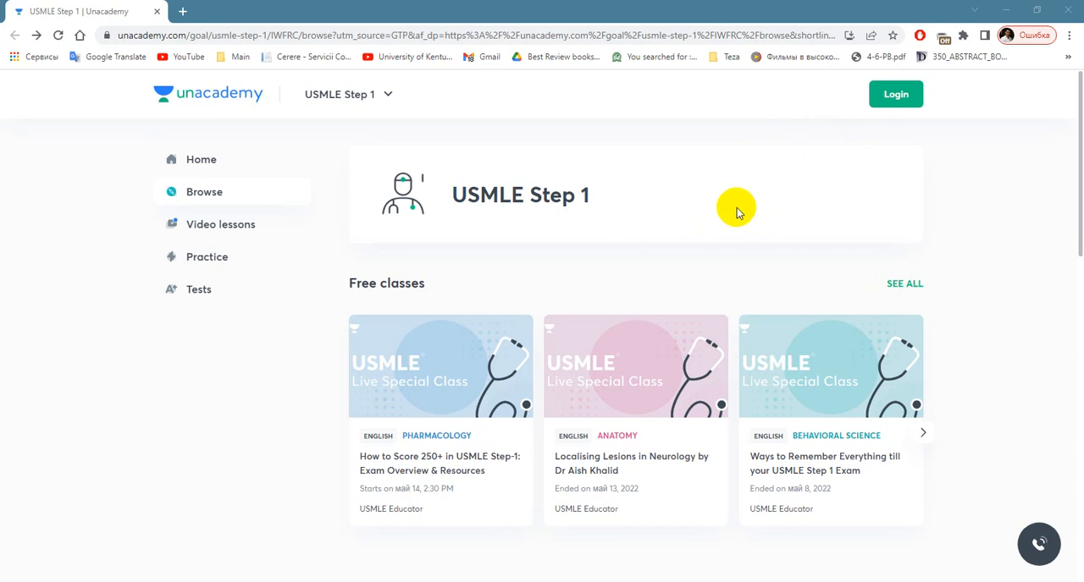
pyautogui.moveTo(404, 450)
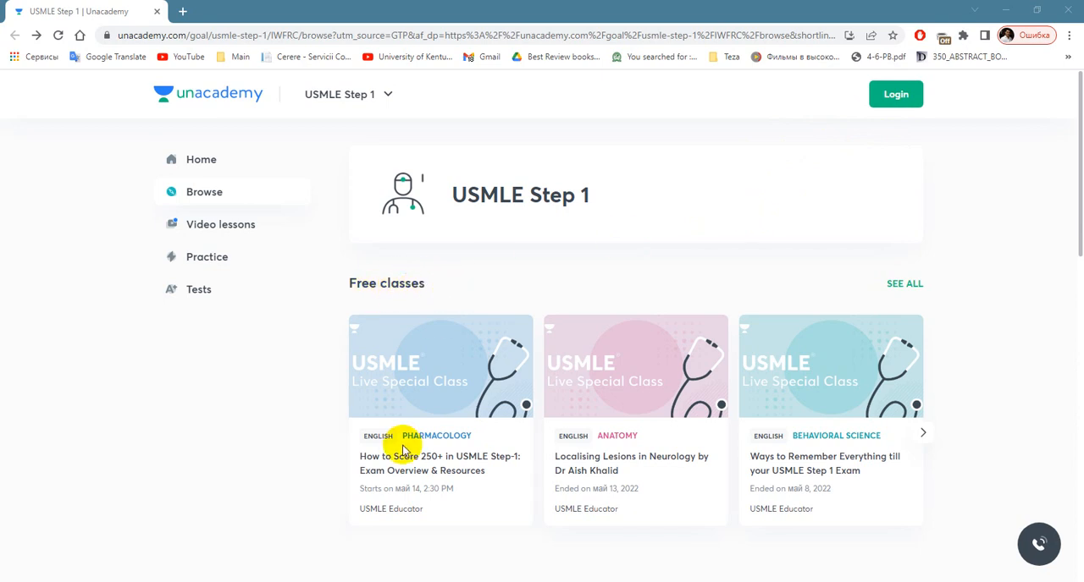
pyautogui.moveTo(311, 440)
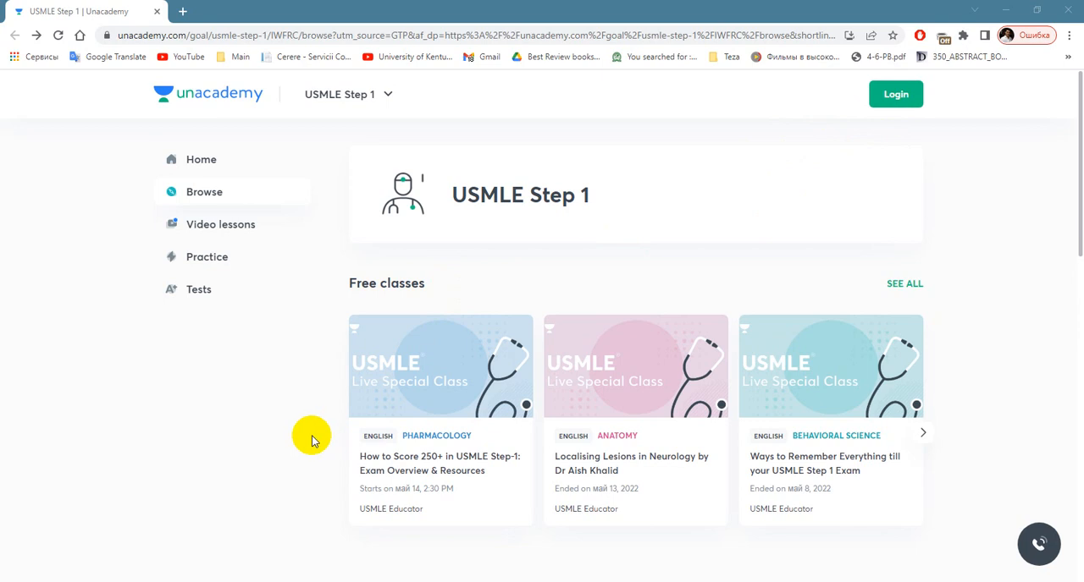
pyautogui.scroll(-3)
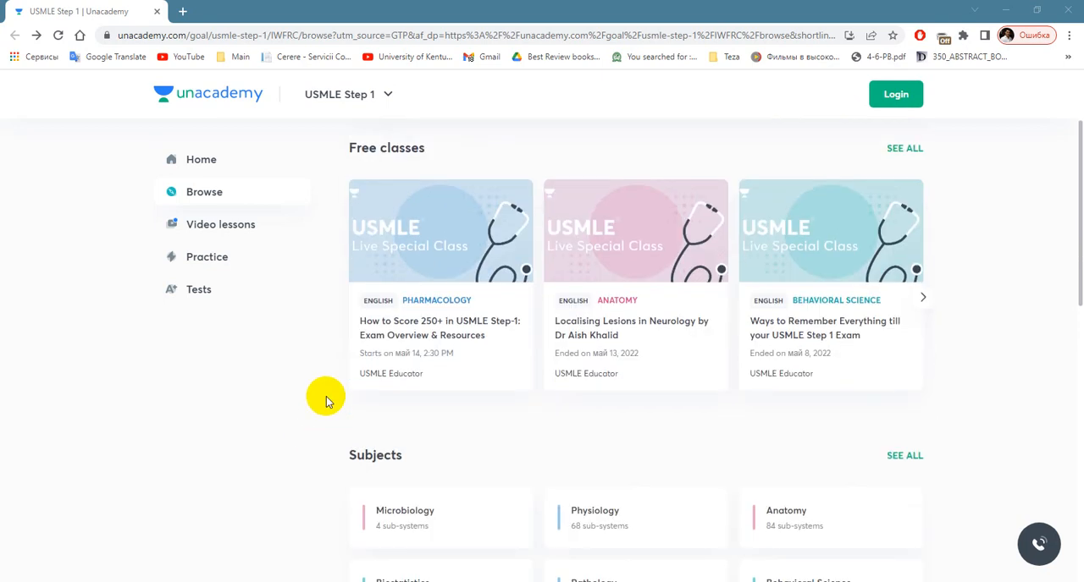
pyautogui.moveTo(313, 389)
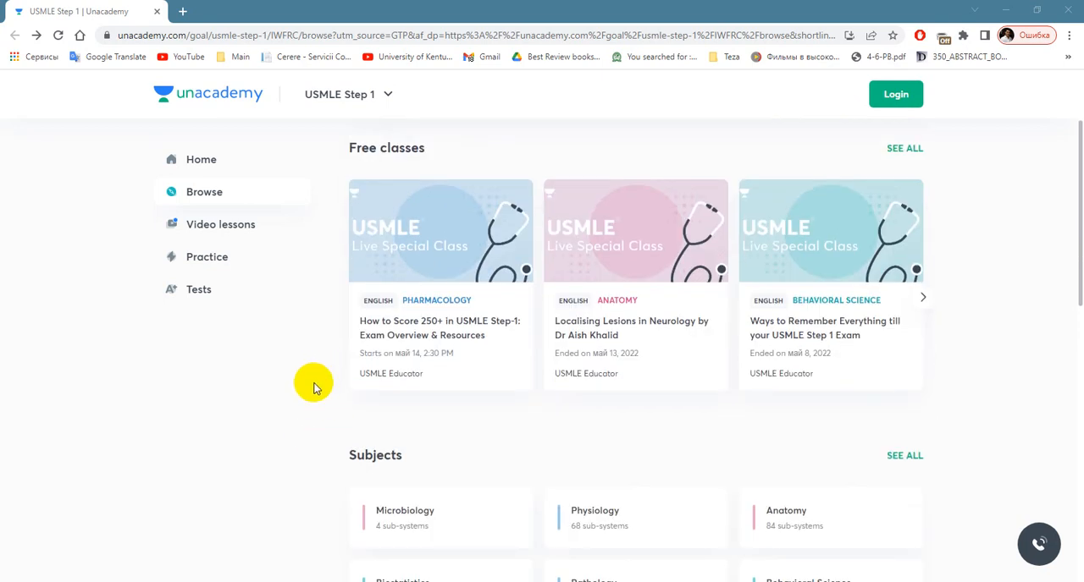
pyautogui.moveTo(410, 392)
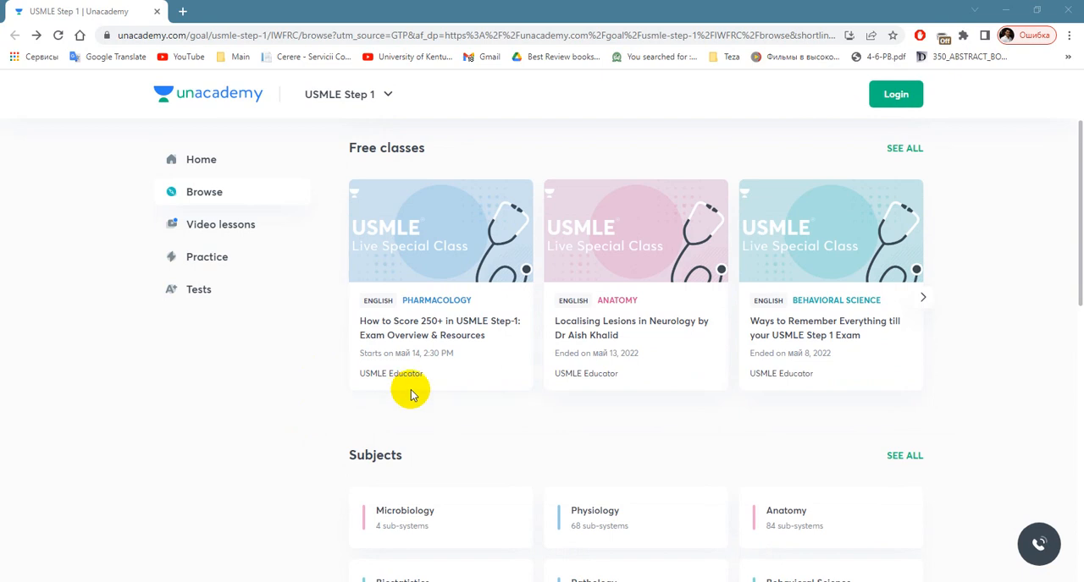
pyautogui.moveTo(515, 398)
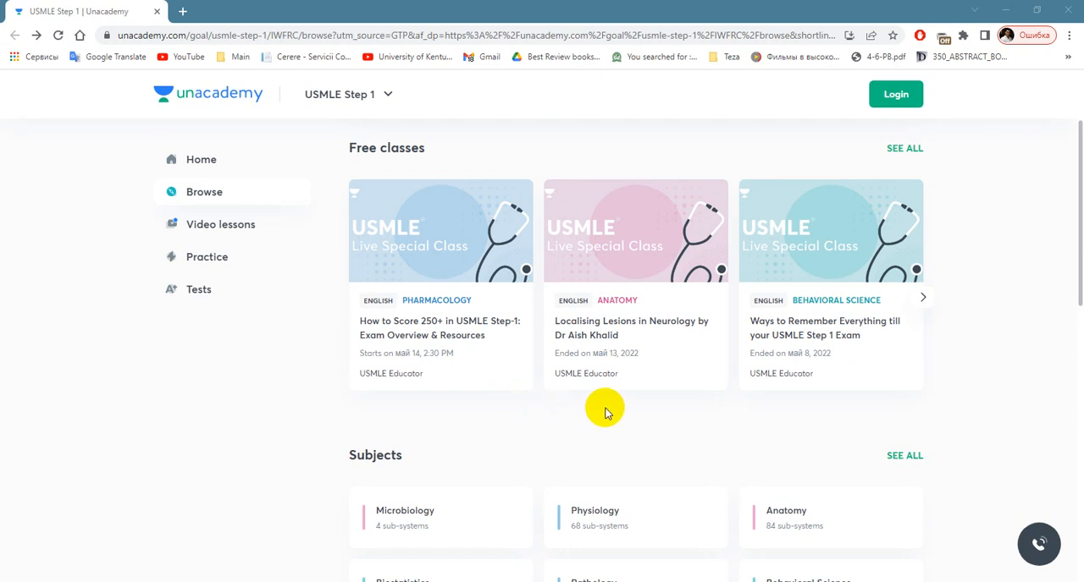
pyautogui.scroll(-3)
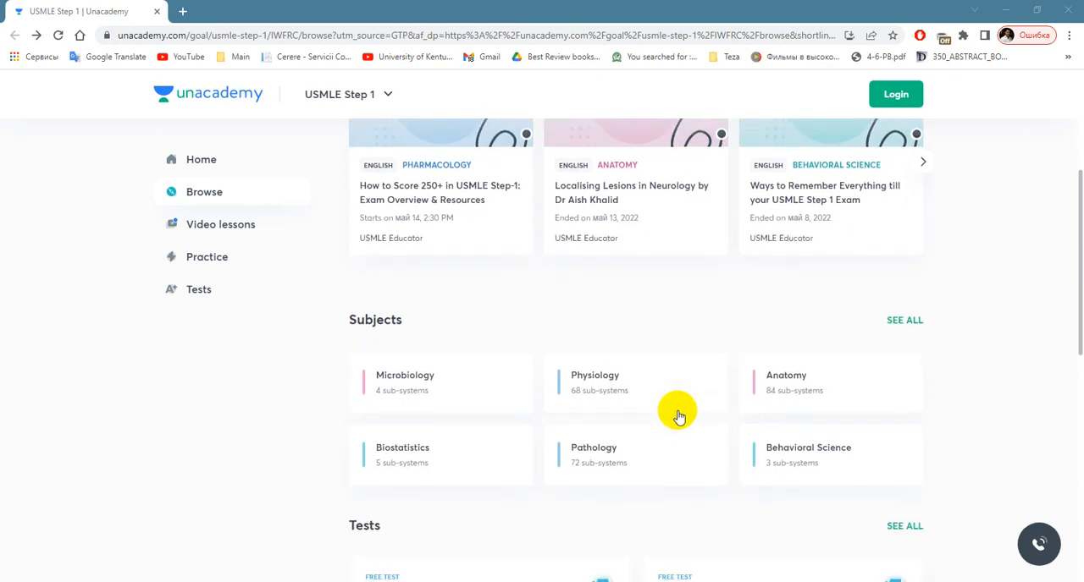
pyautogui.scroll(-3)
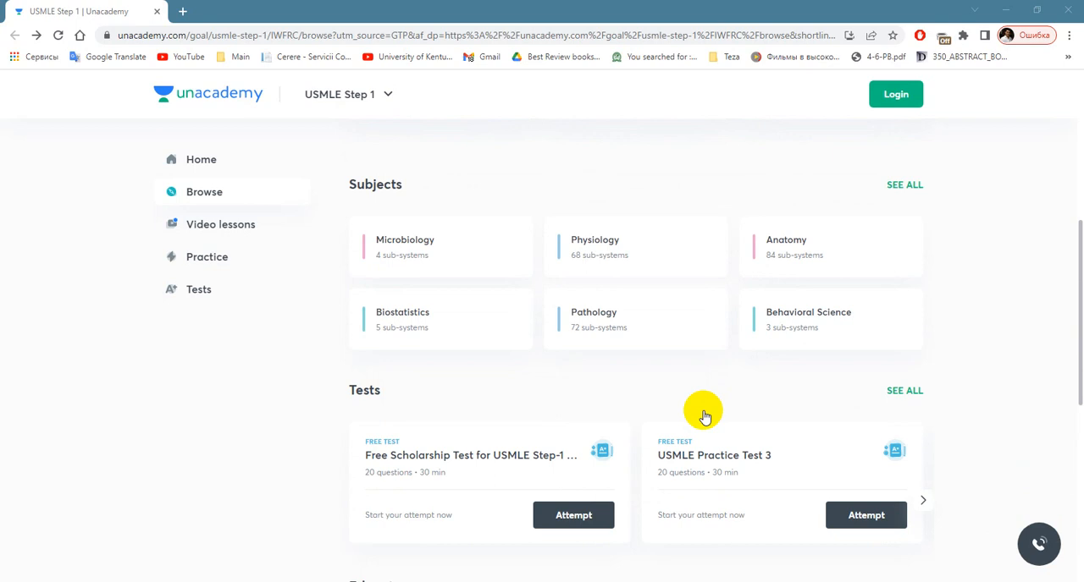
pyautogui.scroll(-3)
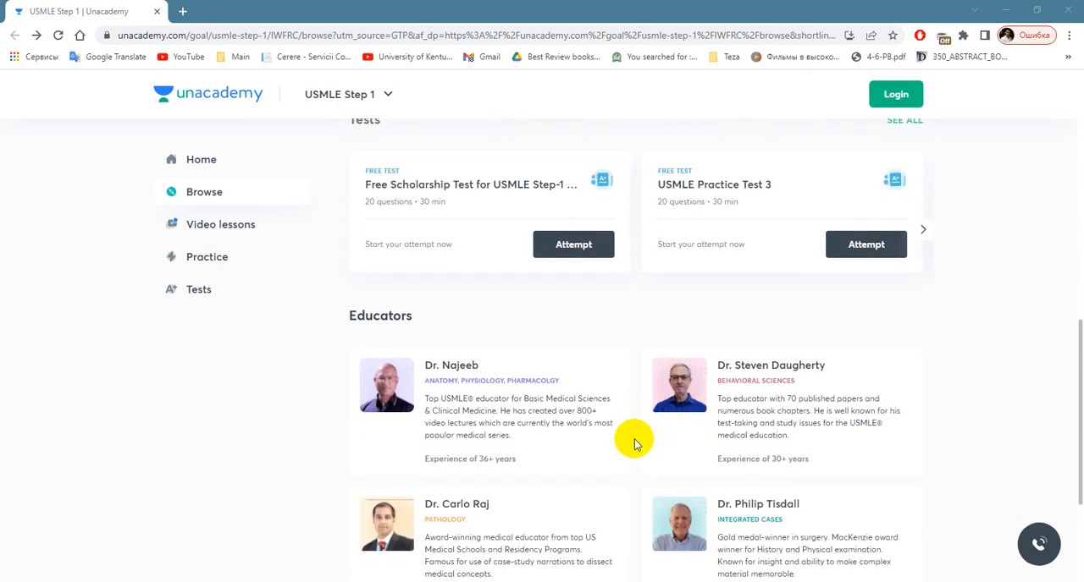
pyautogui.scroll(-3)
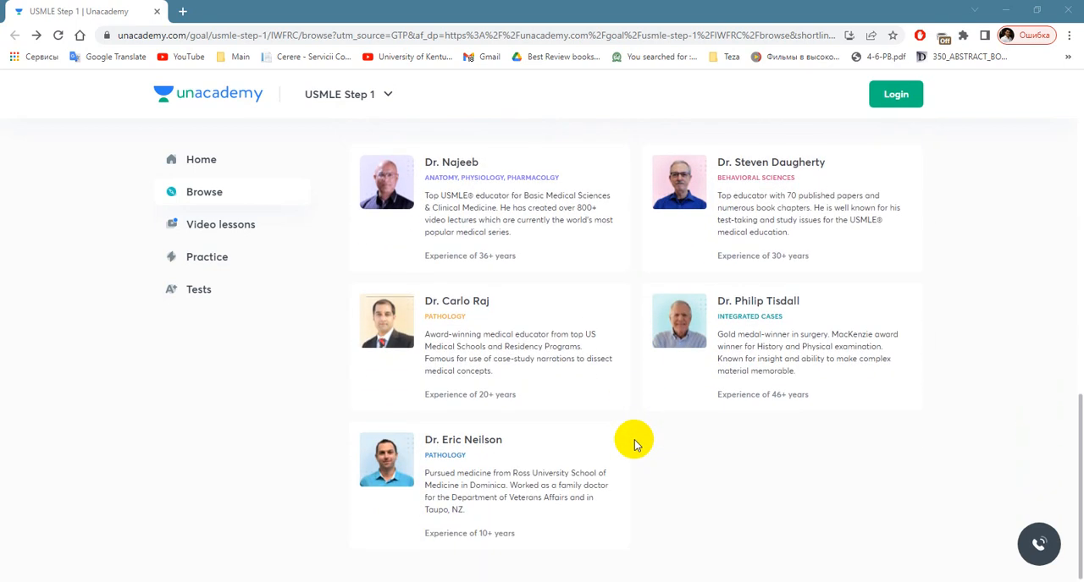
pyautogui.moveTo(625, 414)
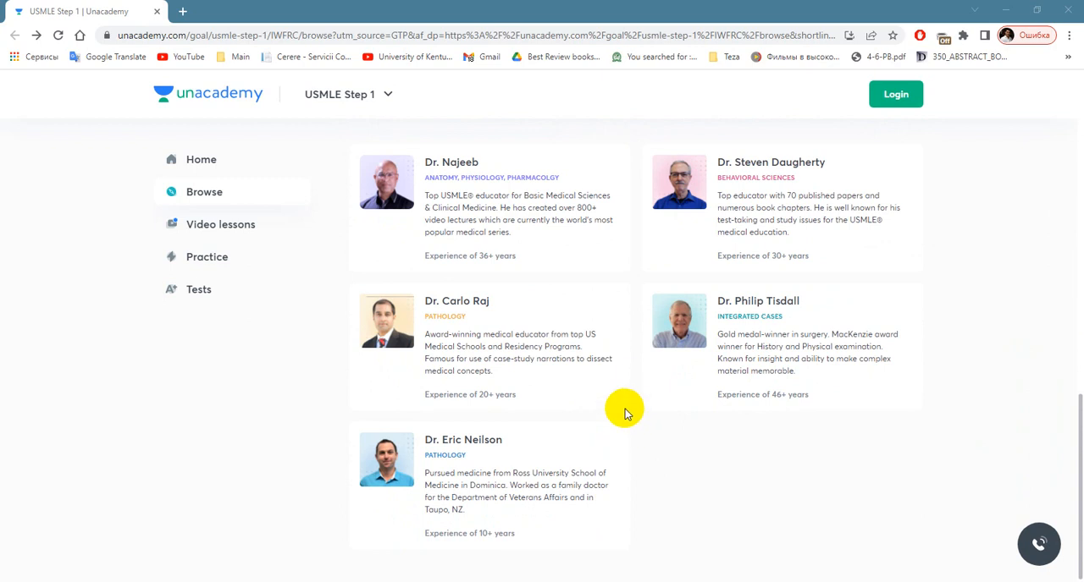
pyautogui.moveTo(619, 427)
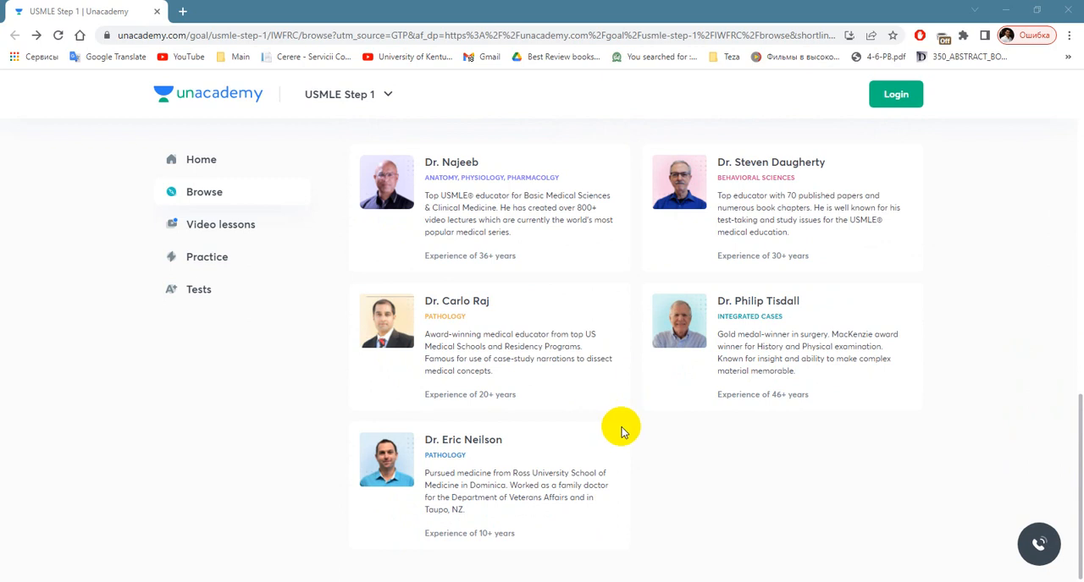
pyautogui.moveTo(711, 427)
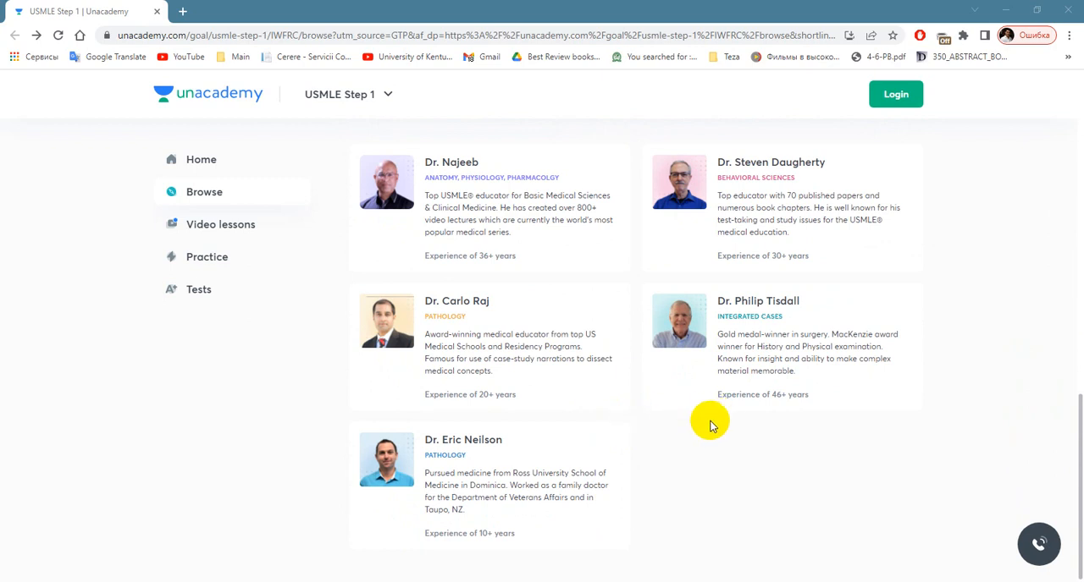
pyautogui.moveTo(697, 454)
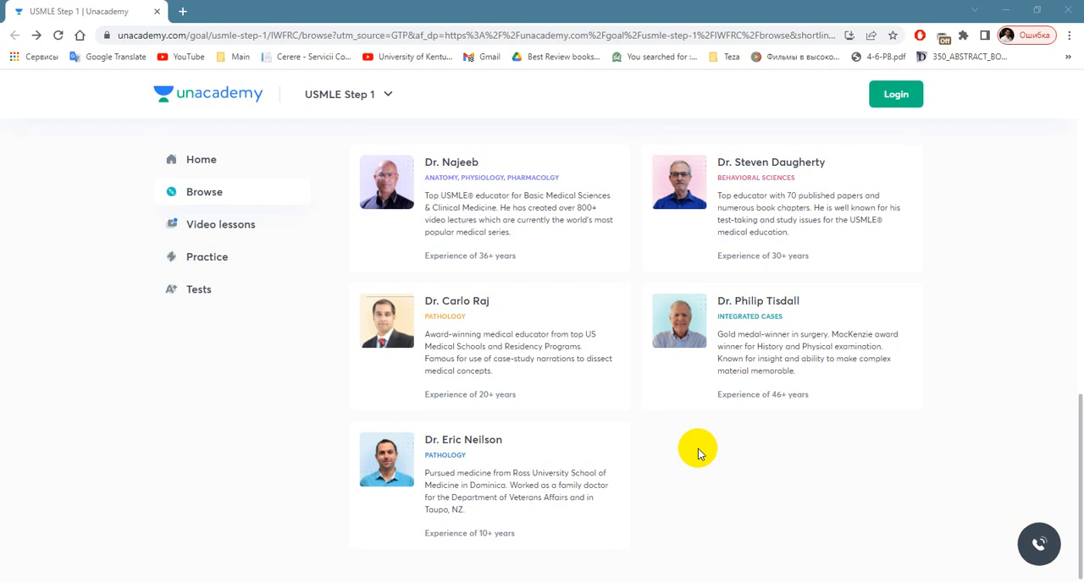
pyautogui.moveTo(704, 456)
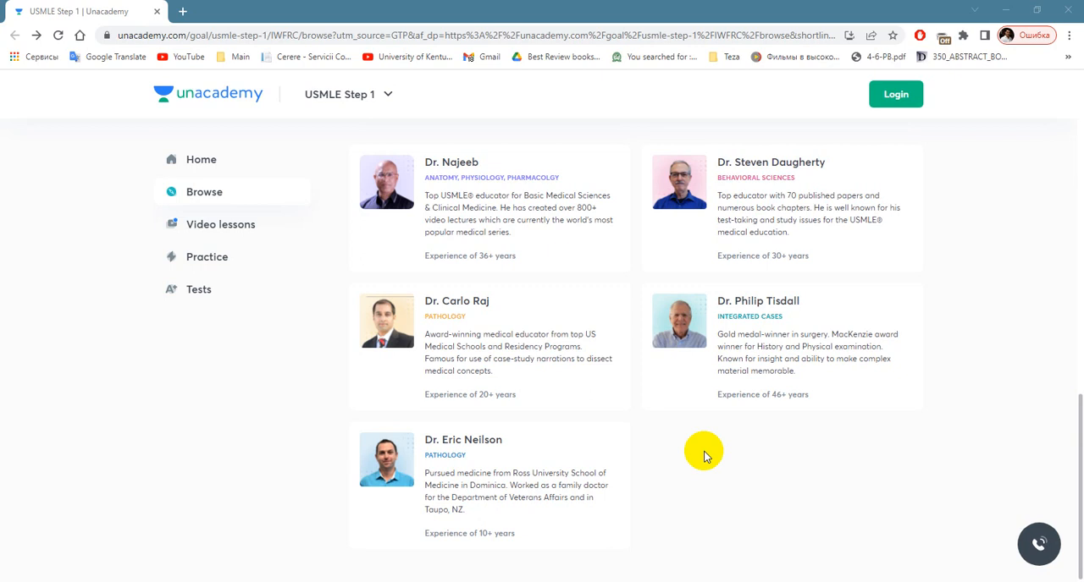
pyautogui.moveTo(626, 566)
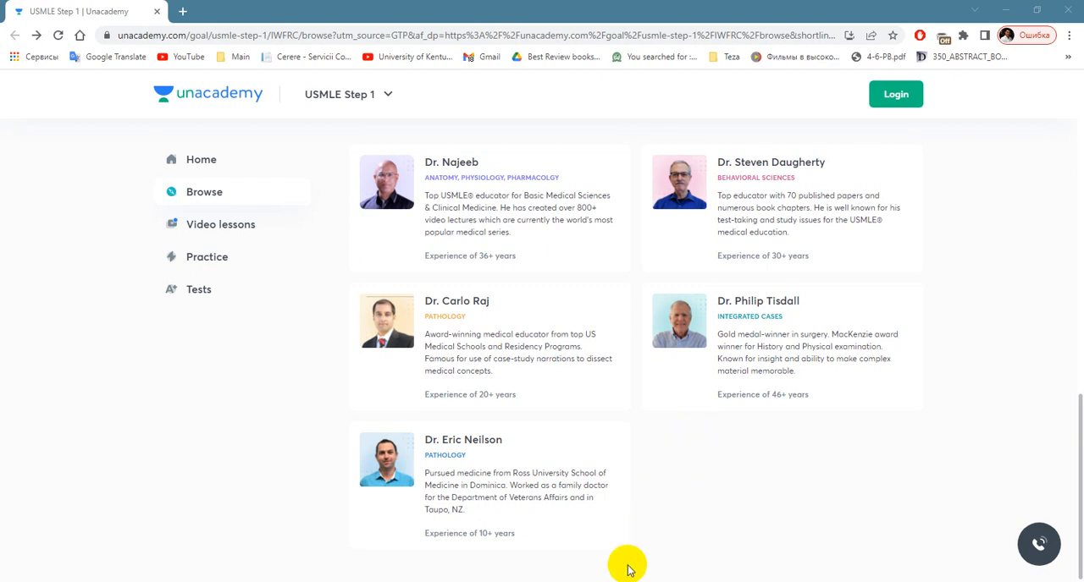